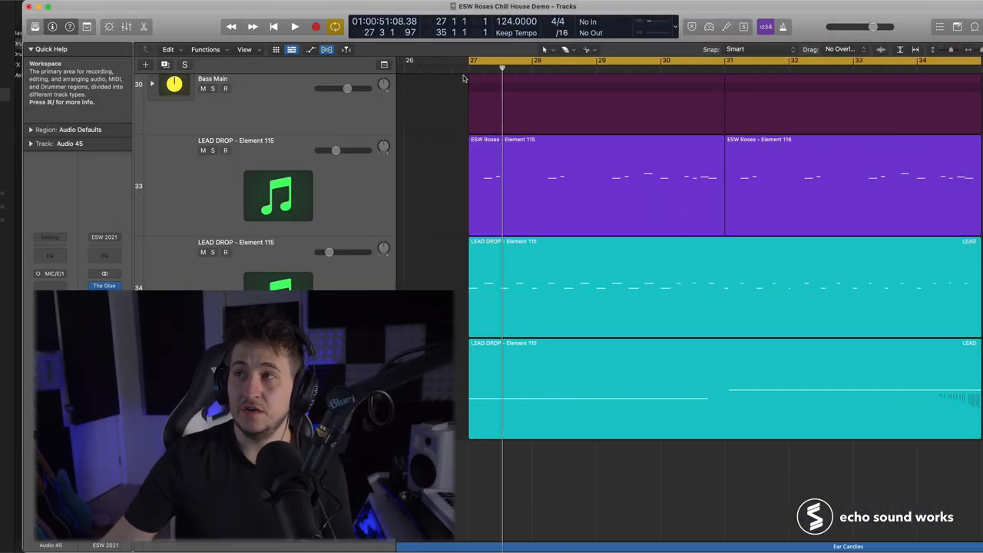
mouse_move(507, 152)
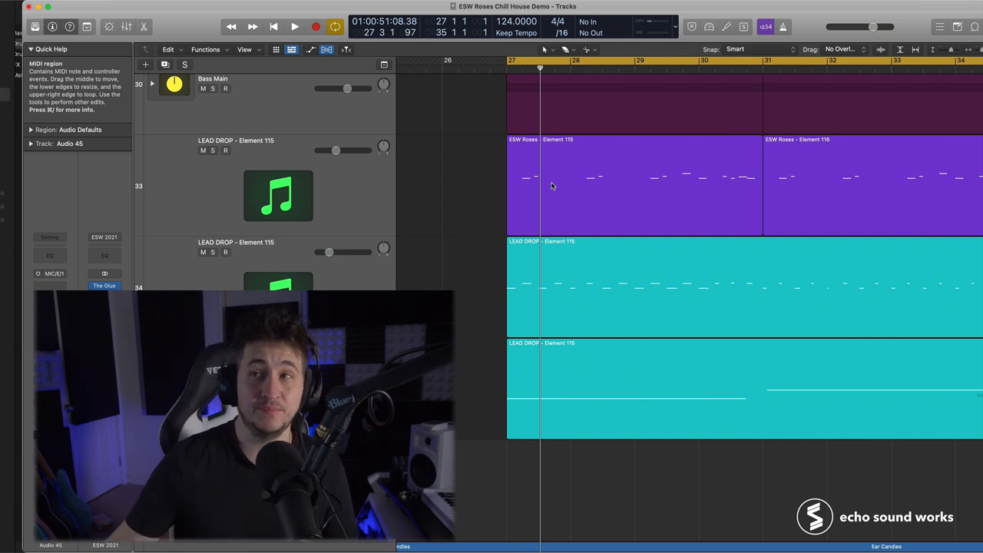
Play back the drop section to hear the current arrangement
click(294, 26)
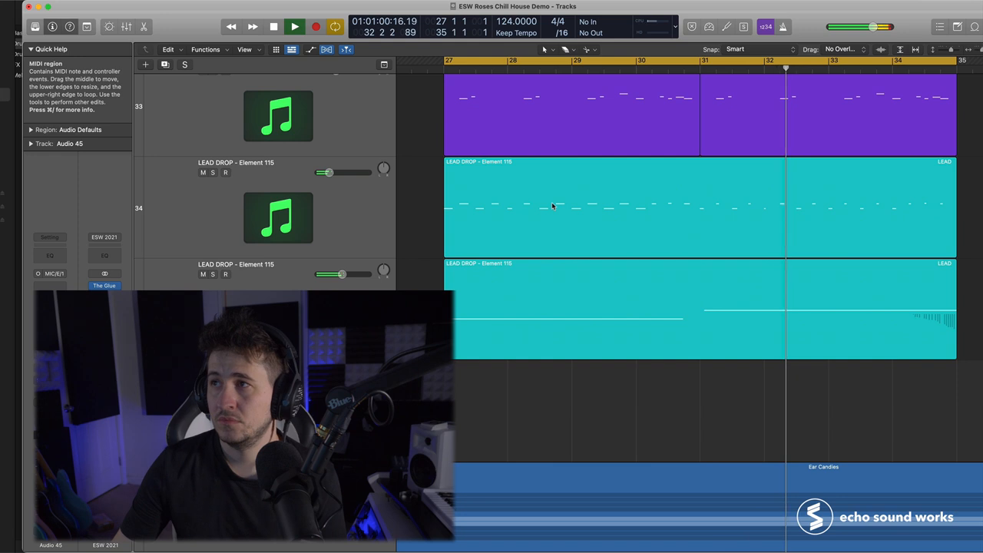
click(295, 26)
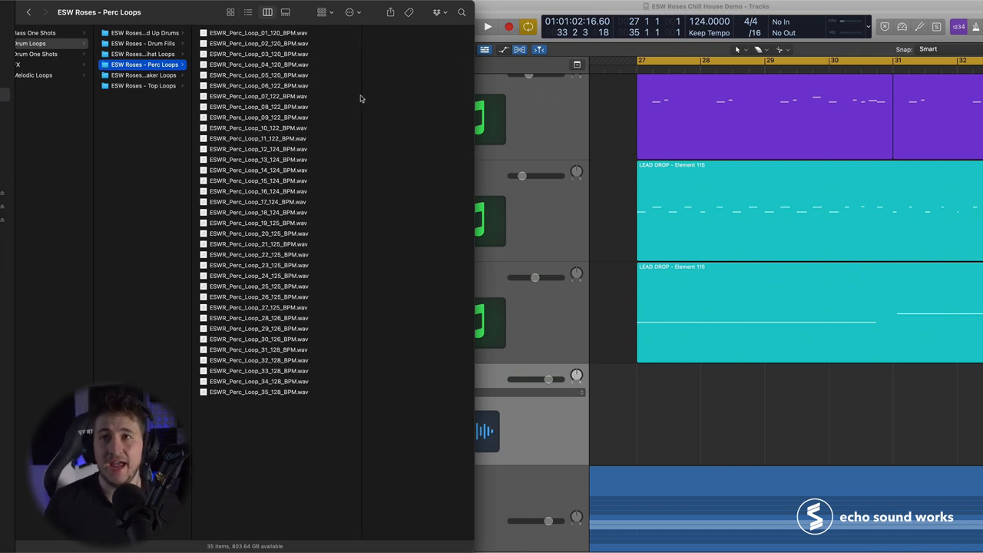
mouse_move(630, 98)
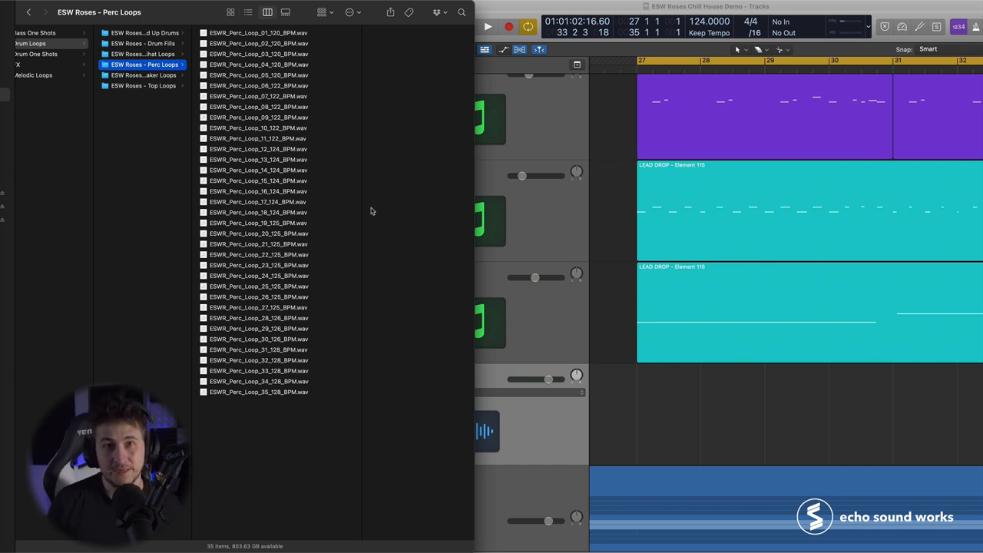
mouse_move(295, 172)
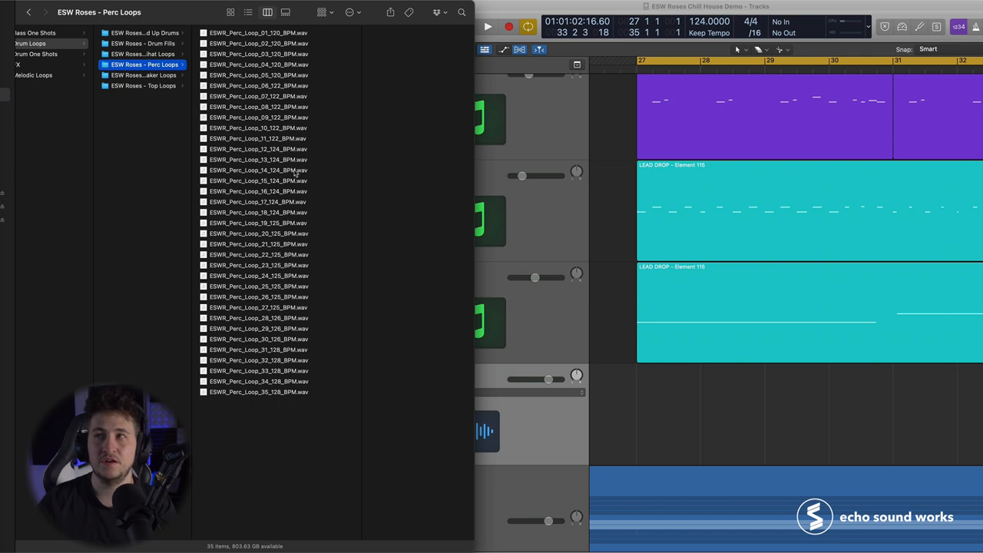
mouse_move(630, 68)
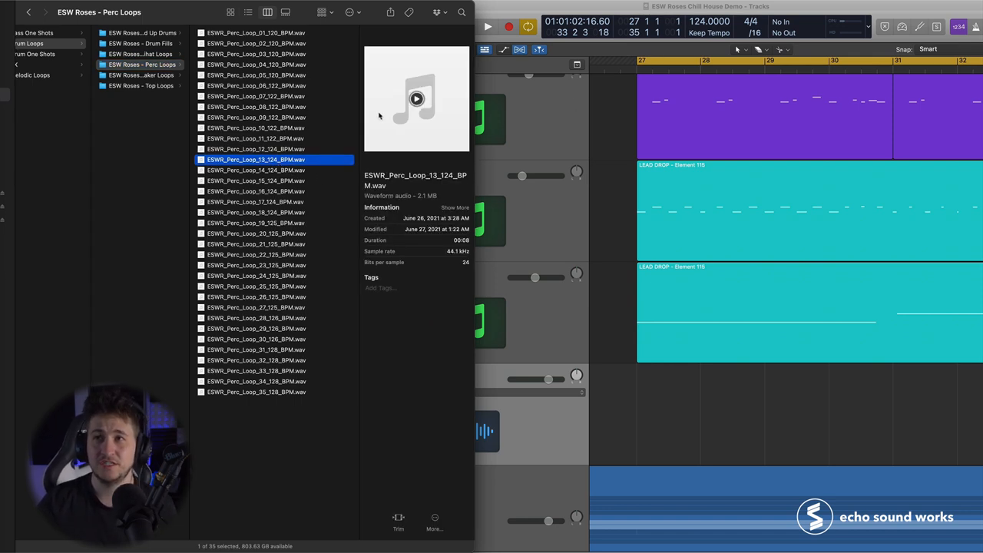
Preview and pick ESWR_Perc_Loop_14_124_BPM from the Perc Loops folder for a new audio track
click(416, 98)
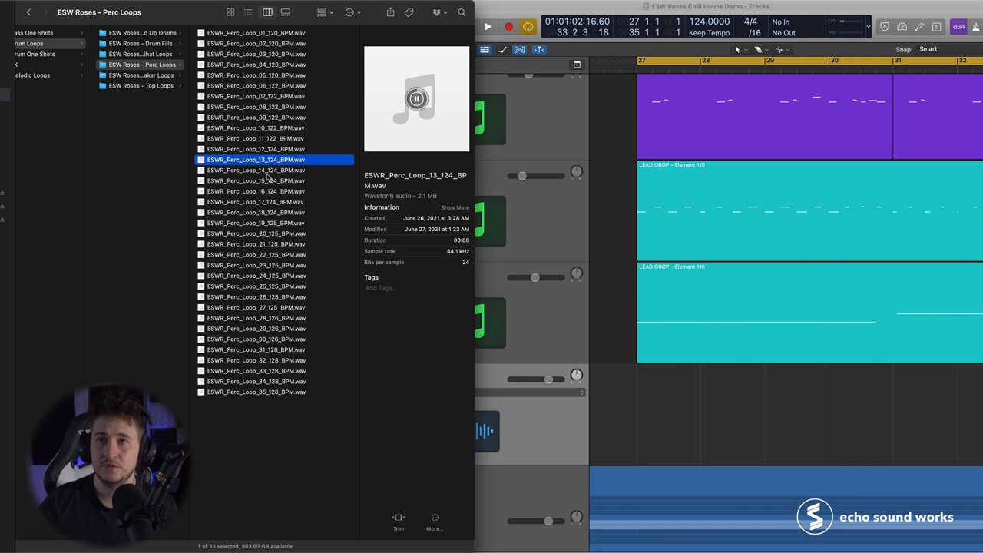
click(255, 169)
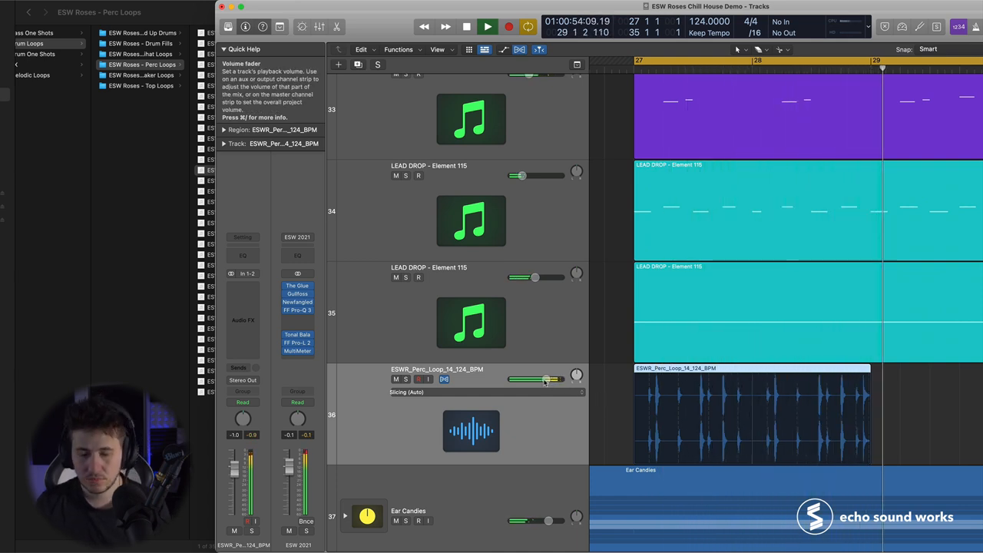
Switch to the Pointer Tool and add an empty Software Instrument track below the perc loop
click(486, 27)
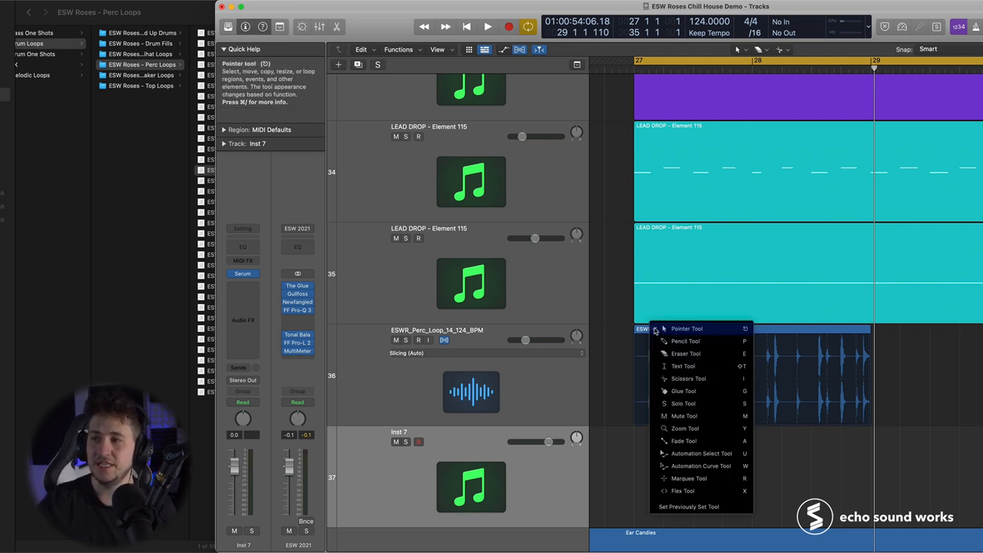
click(685, 328)
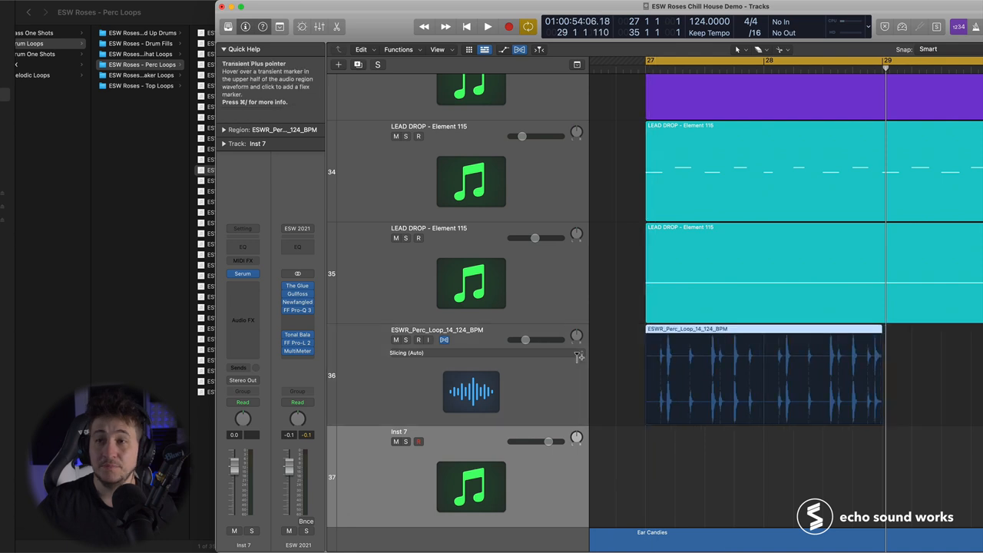
click(242, 273)
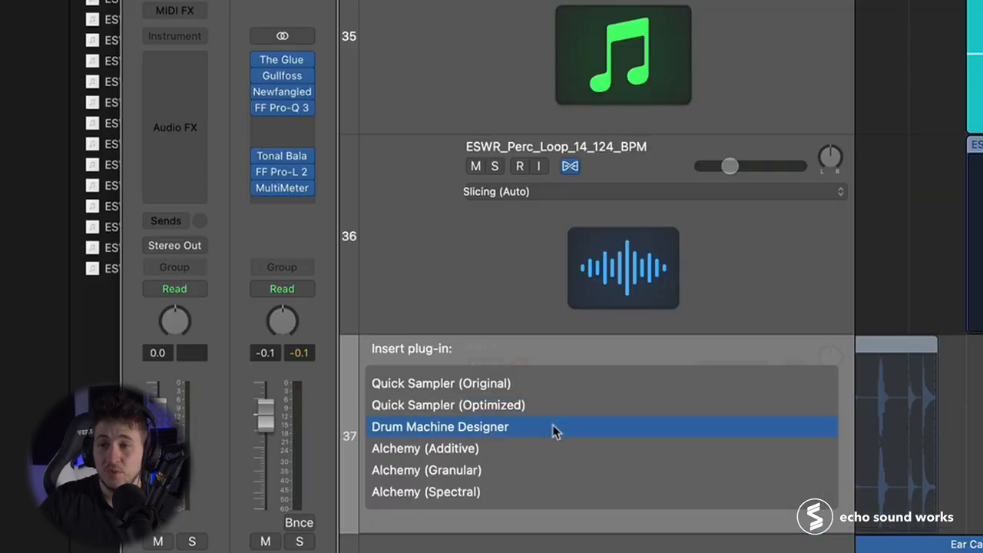
Load Drum Machine Designer to slice the perc loop into pads triggered by a MIDI region
click(439, 427)
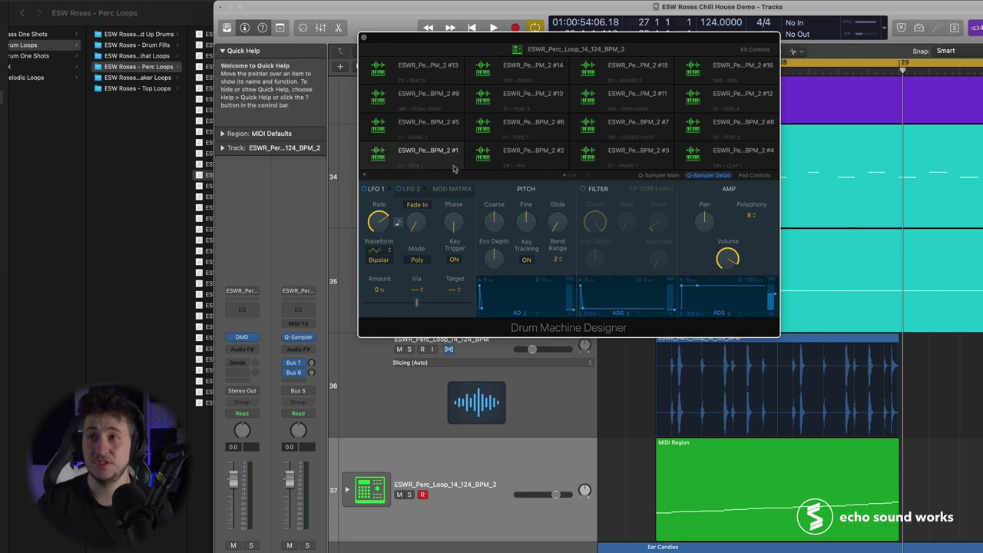
mouse_move(749, 464)
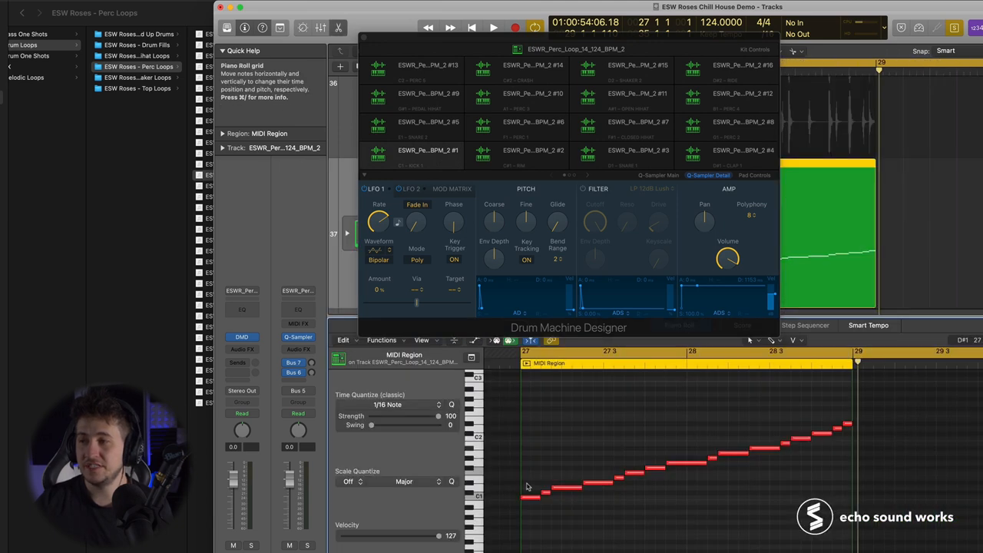
mouse_move(780, 432)
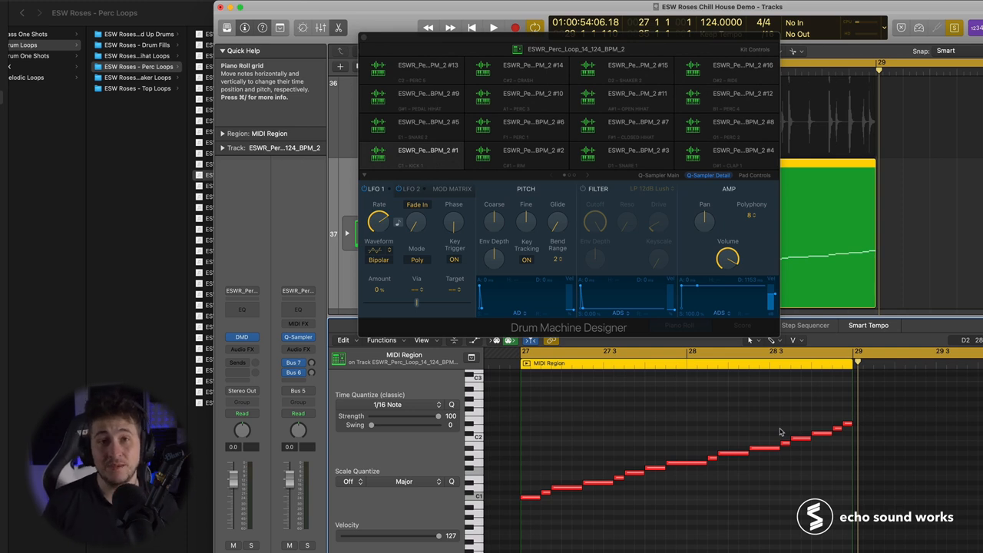
click(493, 27)
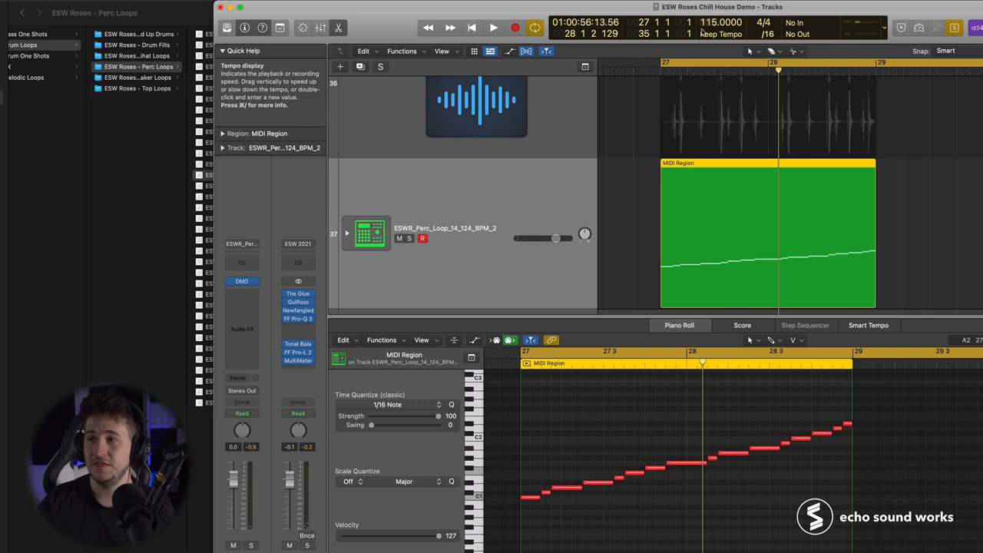
Play the sliced perc kit region back and return the tempo to 124 BPM
click(493, 27)
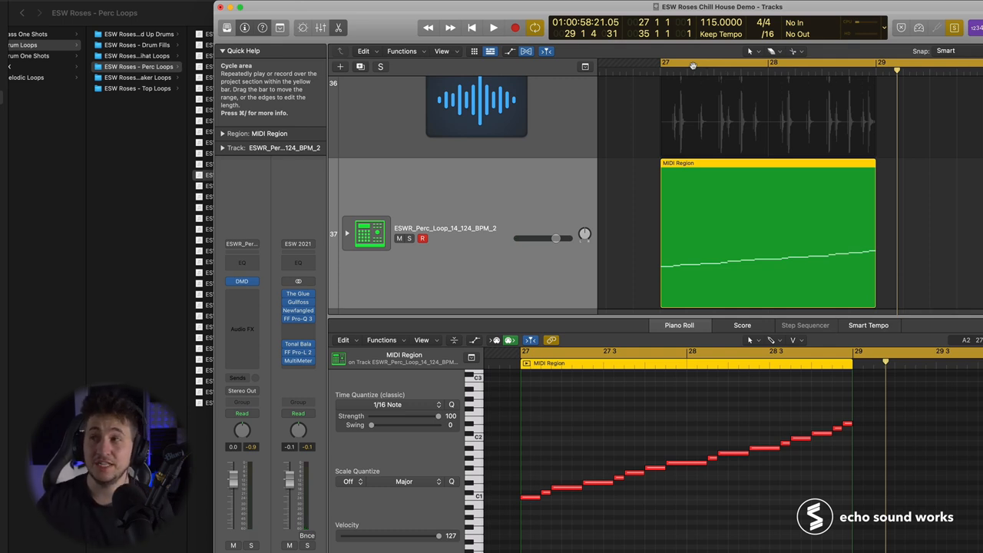
mouse_move(680, 56)
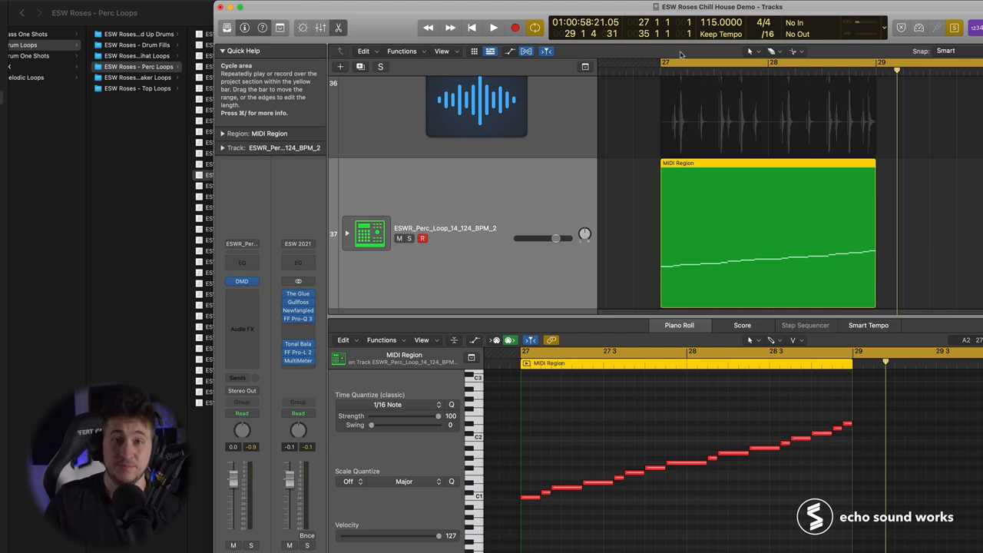
mouse_move(731, 261)
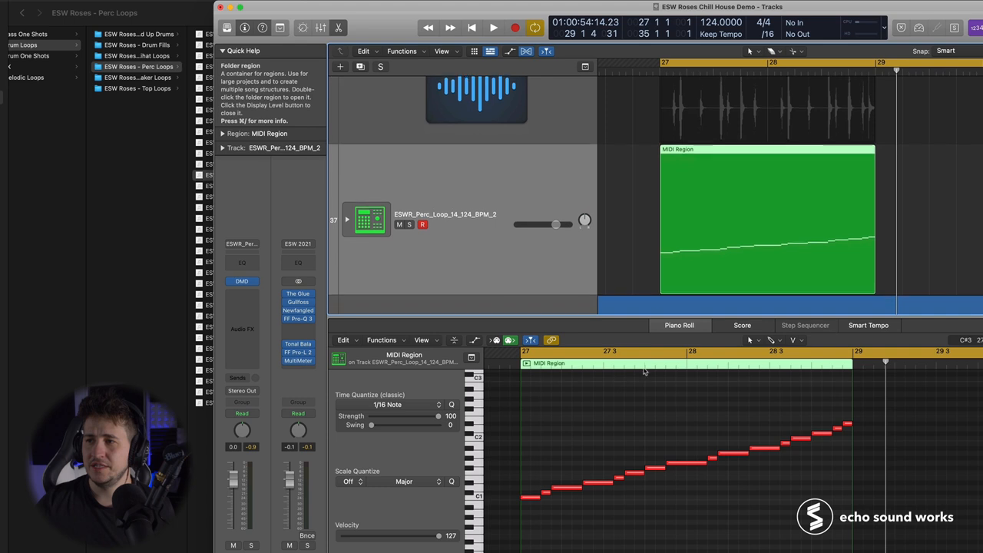
Pick a slice note in the perc kit's rising MIDI pattern to edit
click(493, 27)
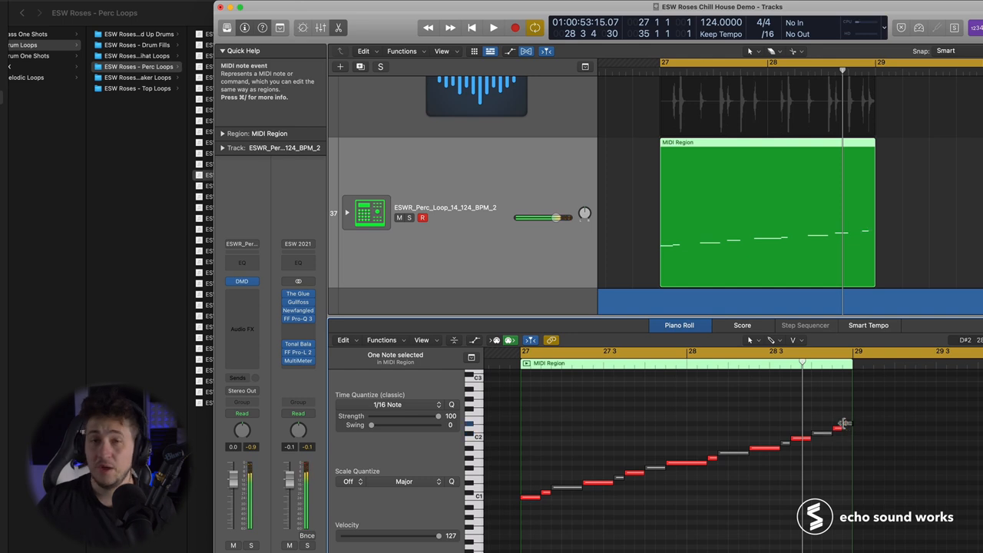
click(493, 28)
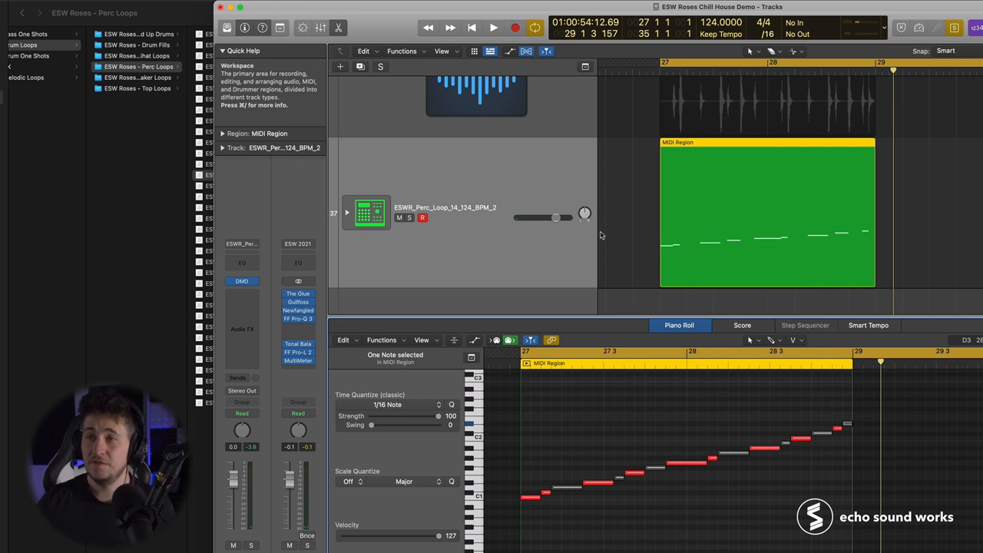
mouse_move(706, 218)
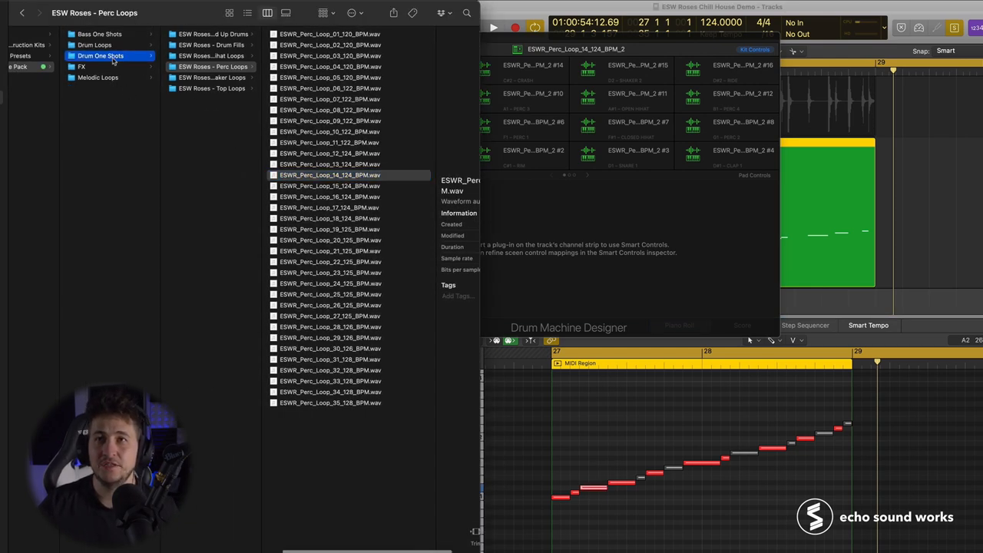
Preview the Percussion one-shots and load ESWR_Perc_Rattle.wav onto a Drum Machine Designer pad
click(207, 55)
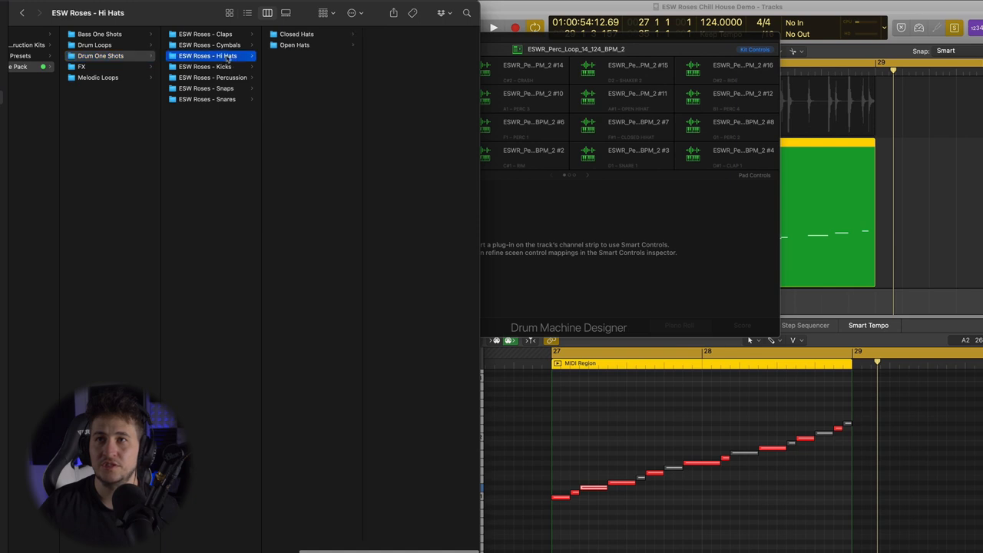
click(212, 77)
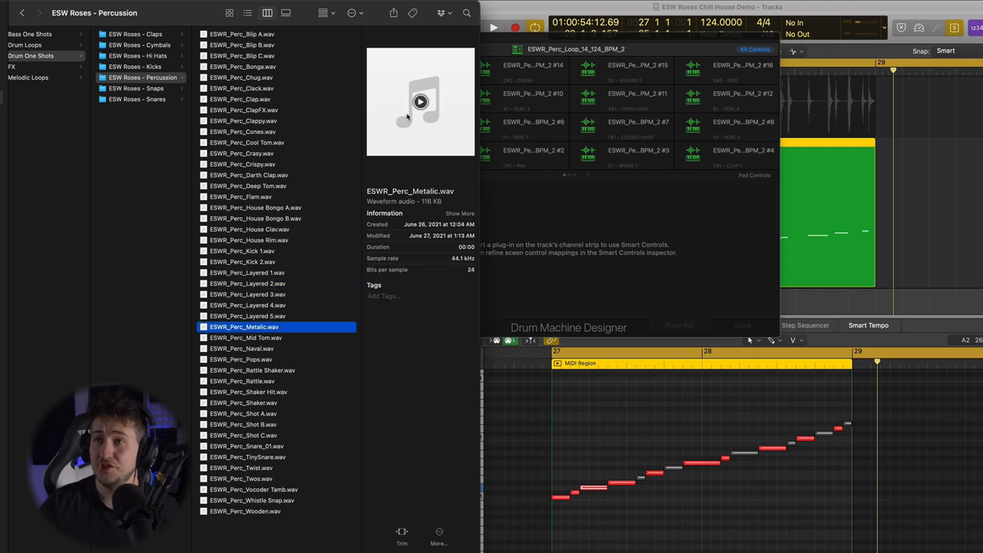
click(251, 370)
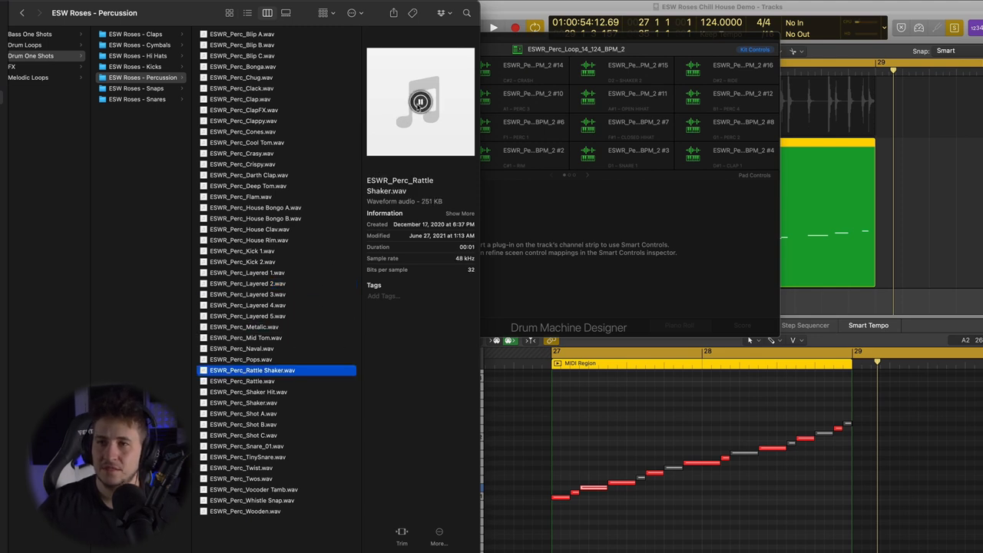
click(243, 381)
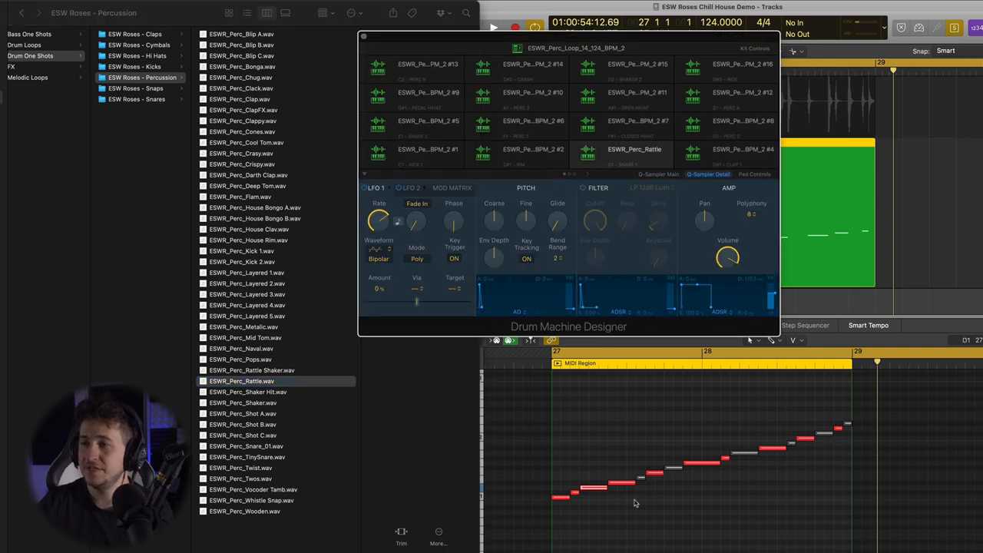
Bring the Logic project window back in front of the drum kit pad window
click(598, 490)
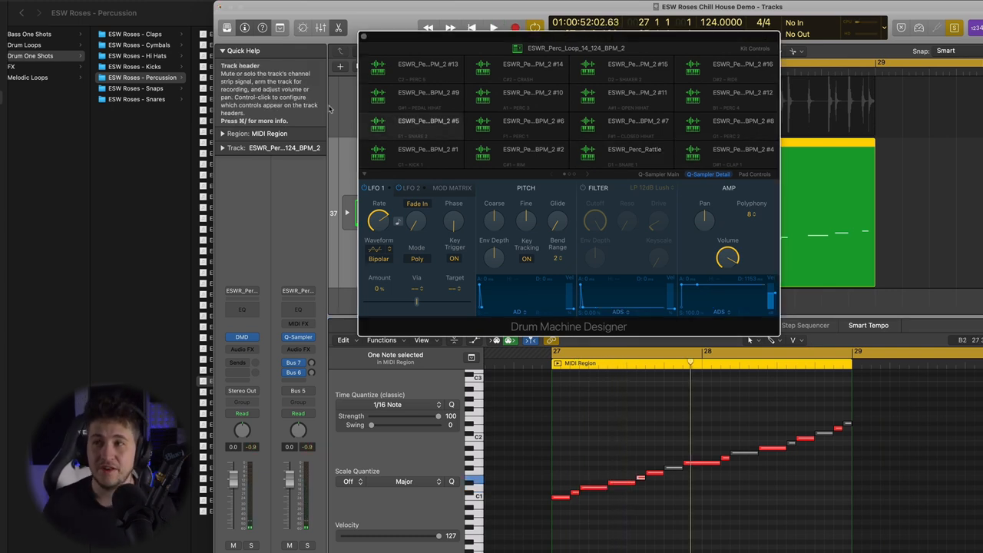
mouse_move(102, 117)
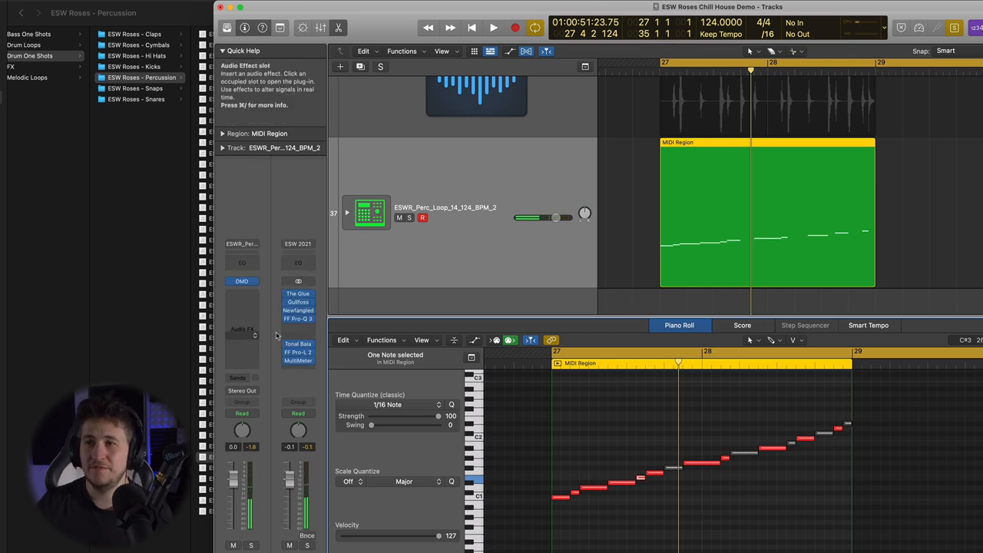
Load a TinySnare one-shot onto another perc pad and audition notes of the pattern
click(243, 281)
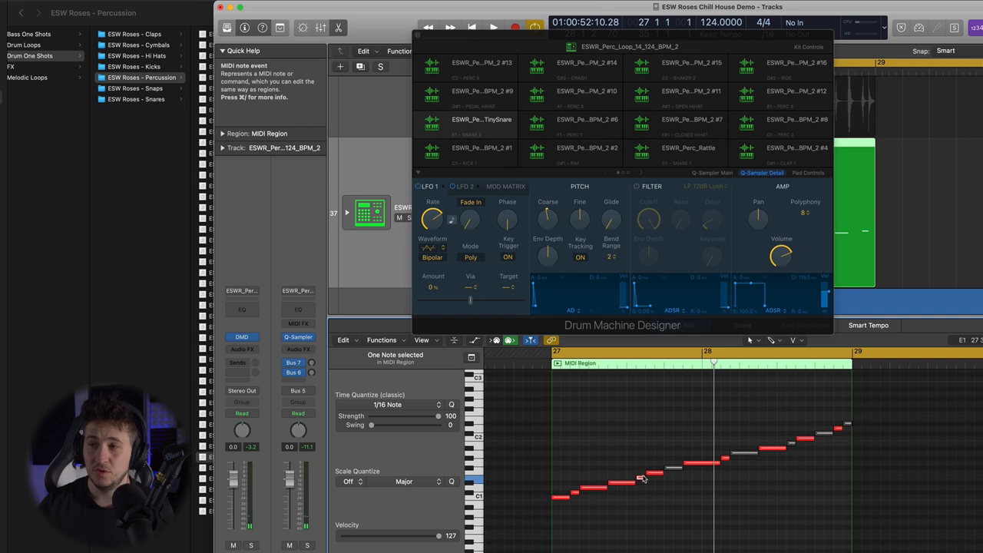
click(493, 28)
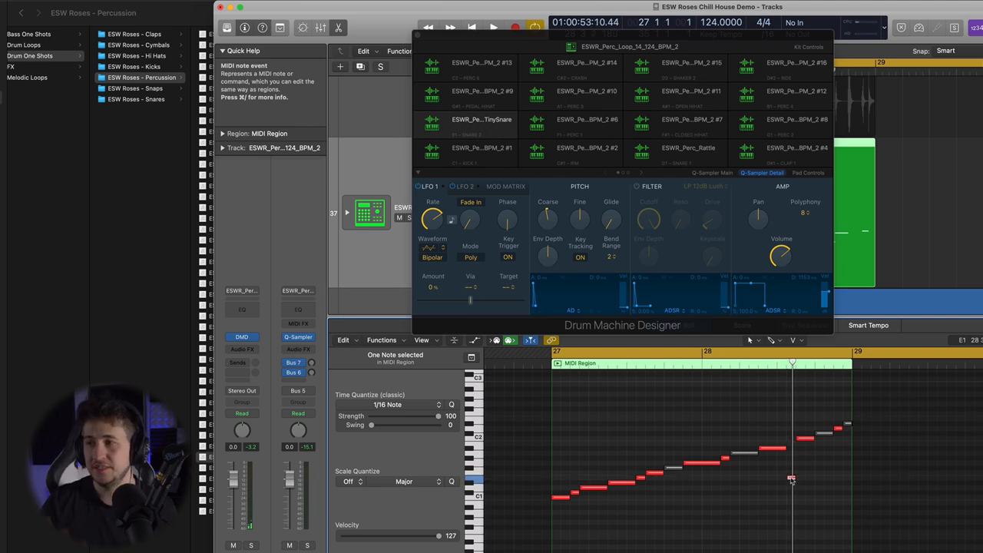
click(494, 28)
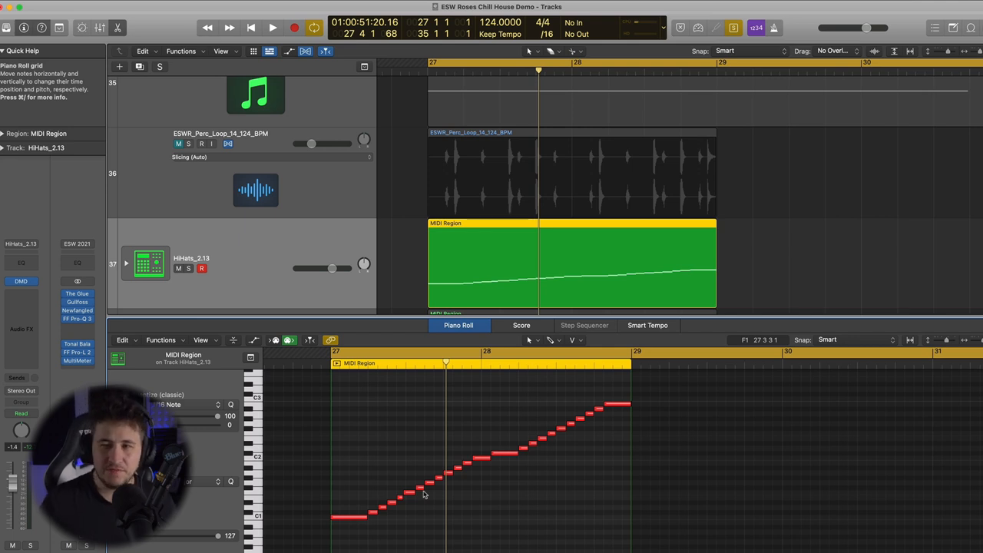
mouse_move(421, 521)
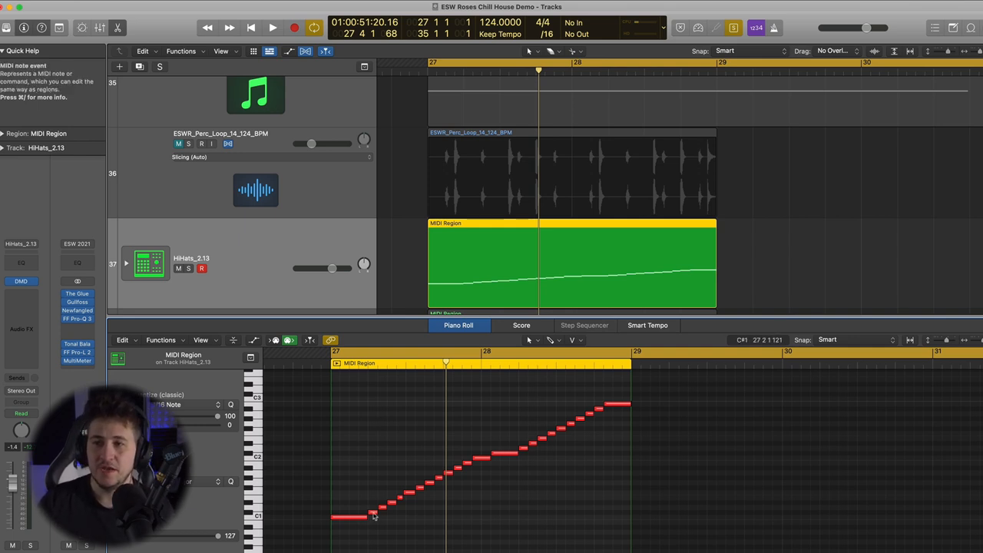
Select the first notes of the HiHats_2.13 kit's rising slice pattern for rearranging
click(350, 516)
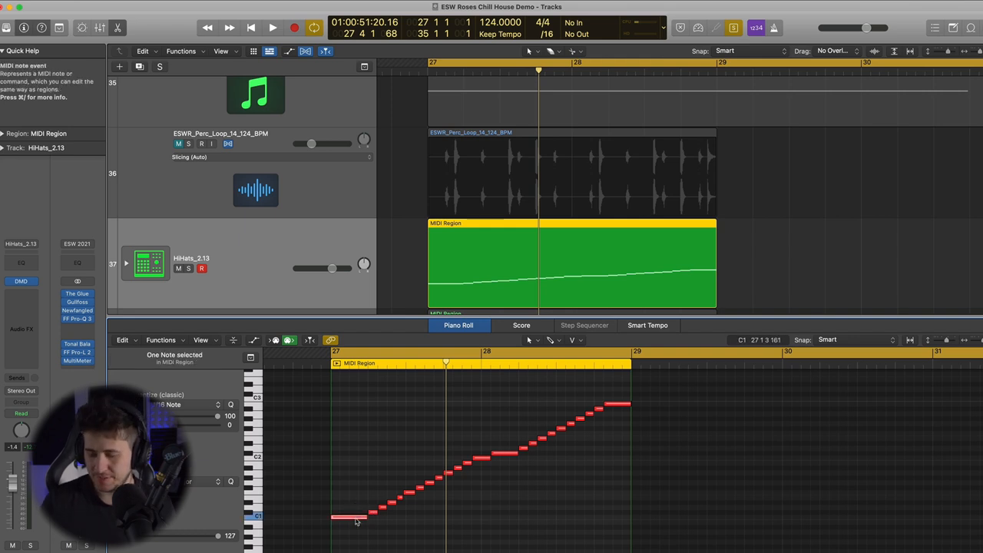
click(350, 515)
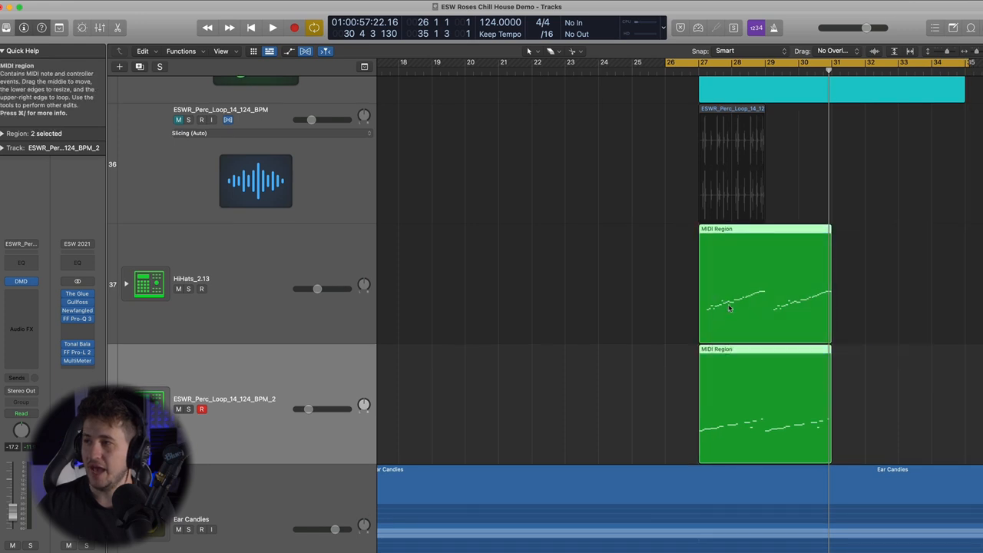
Play the layered hi-hat and perc kit loops and inspect the hi-hat region's notes
click(273, 27)
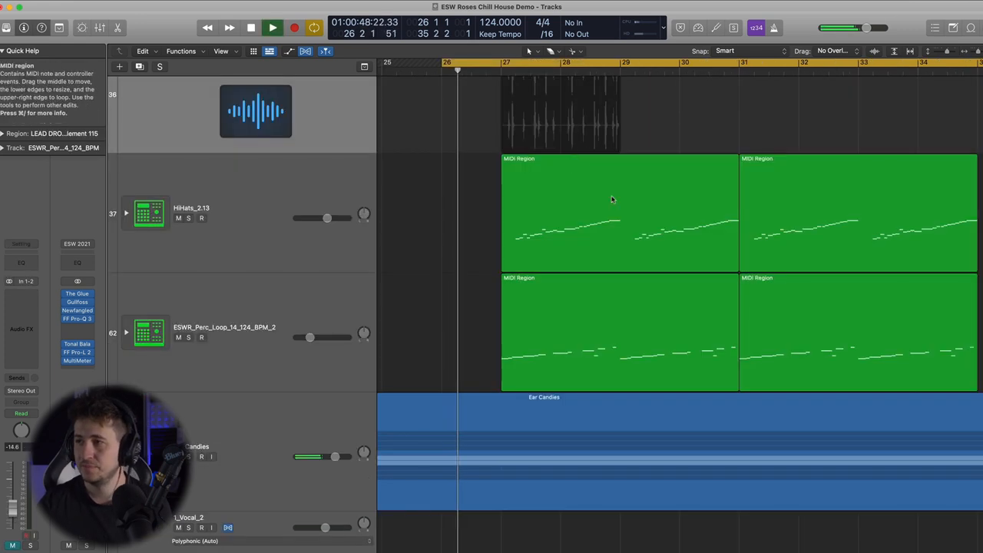
double_click(617, 212)
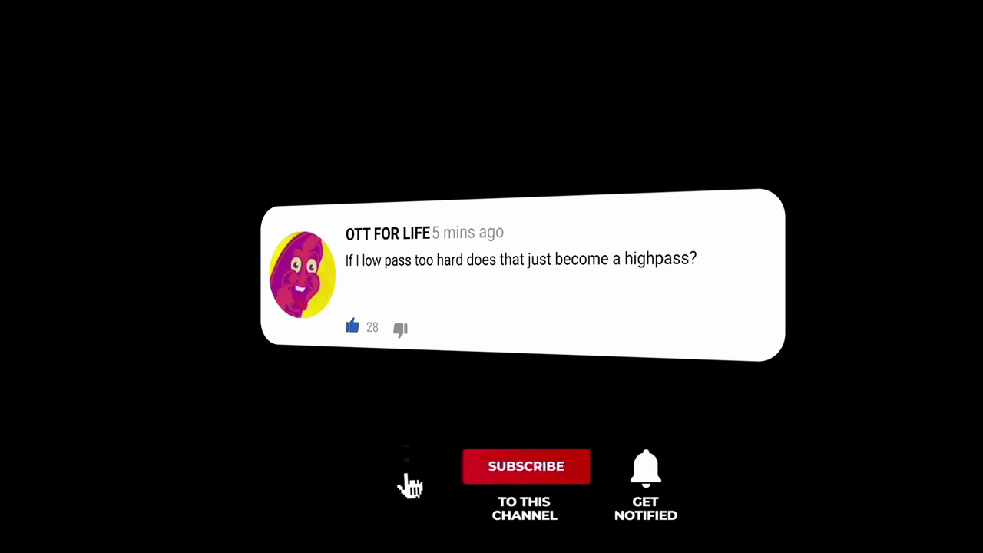
click(525, 466)
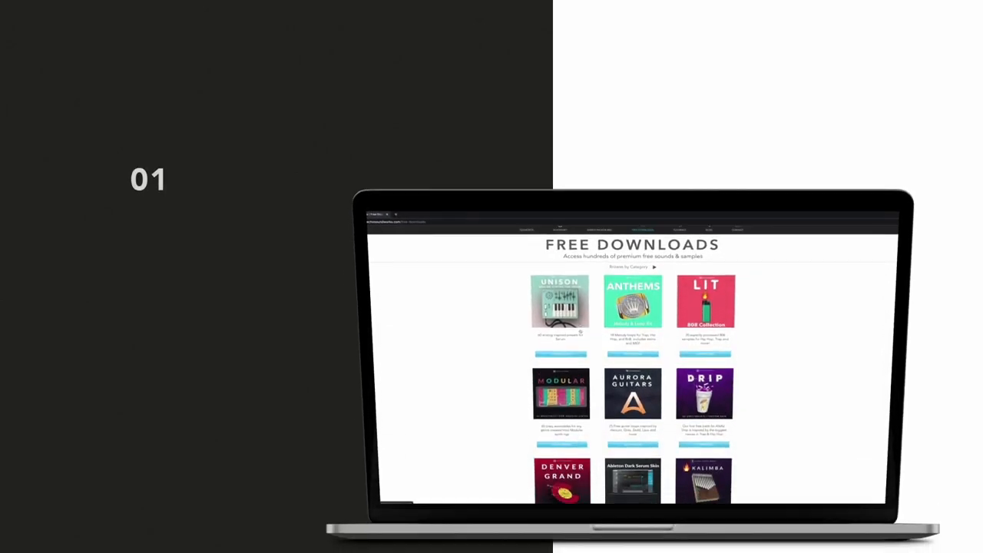
scroll(down, 3)
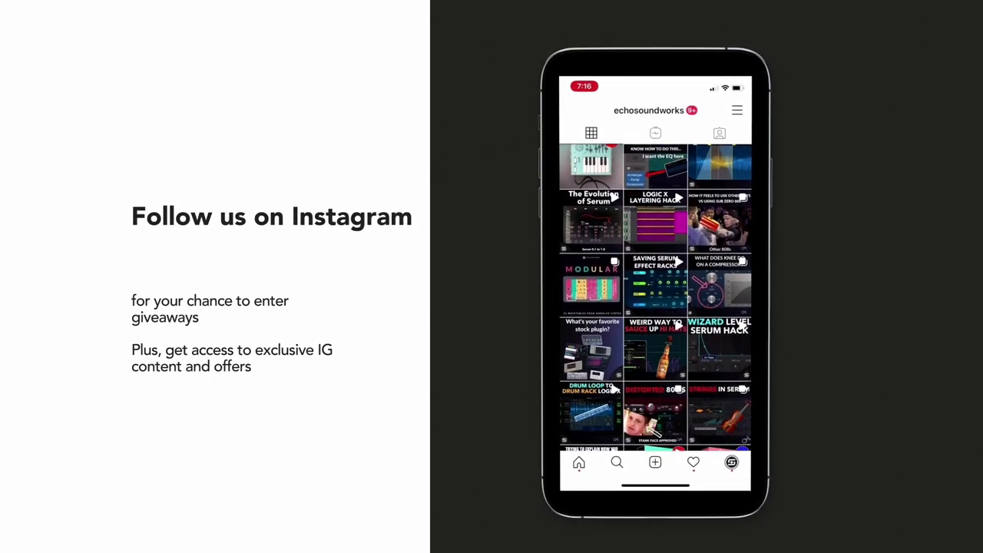
scroll(down, 3)
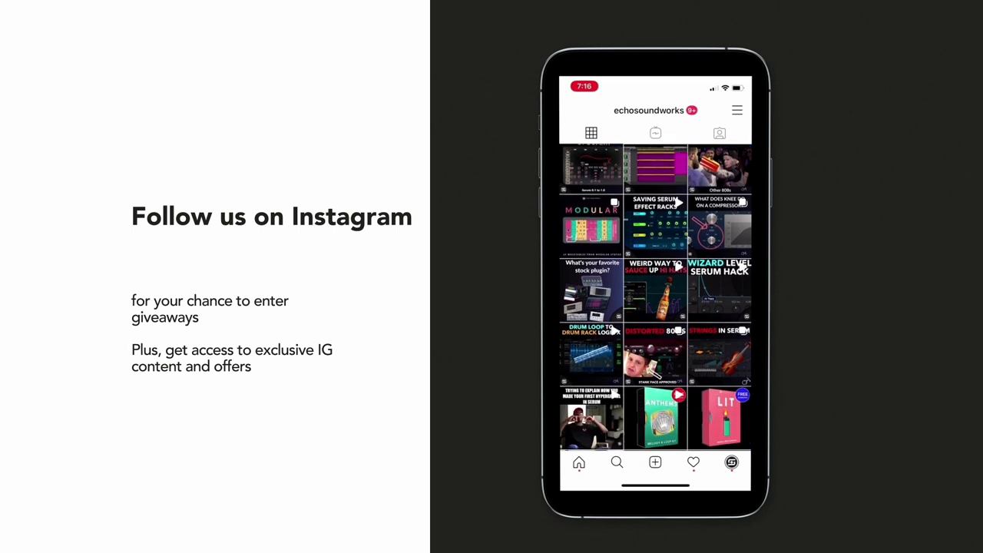
scroll(down, 3)
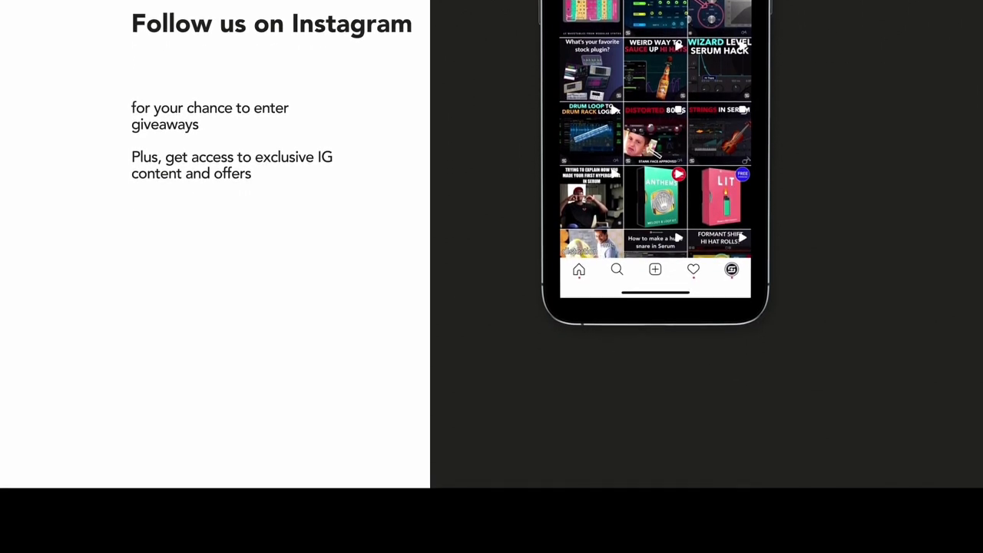